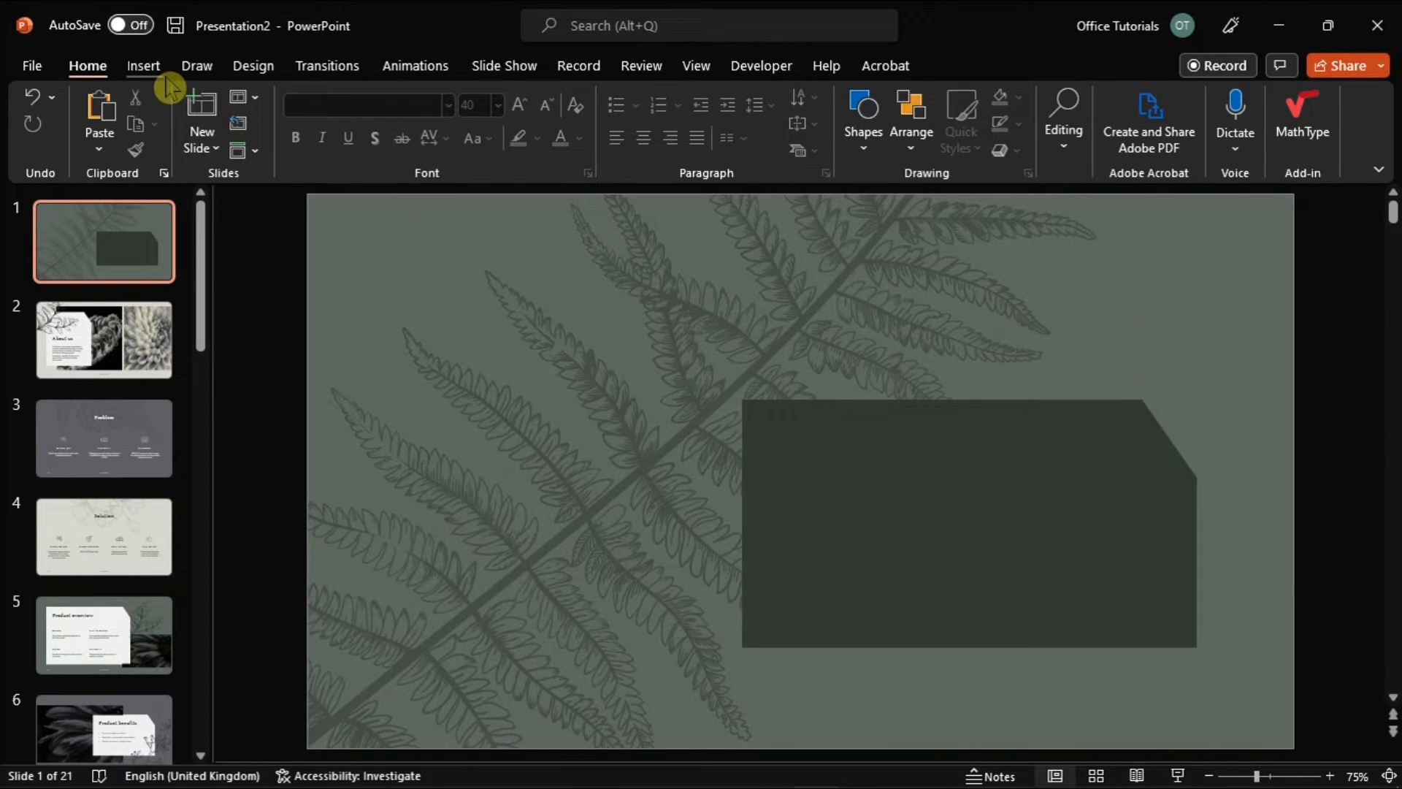
Step: Draw a text box over the dark shape and enter 'Office Tutorials' in it
left_click(143, 66)
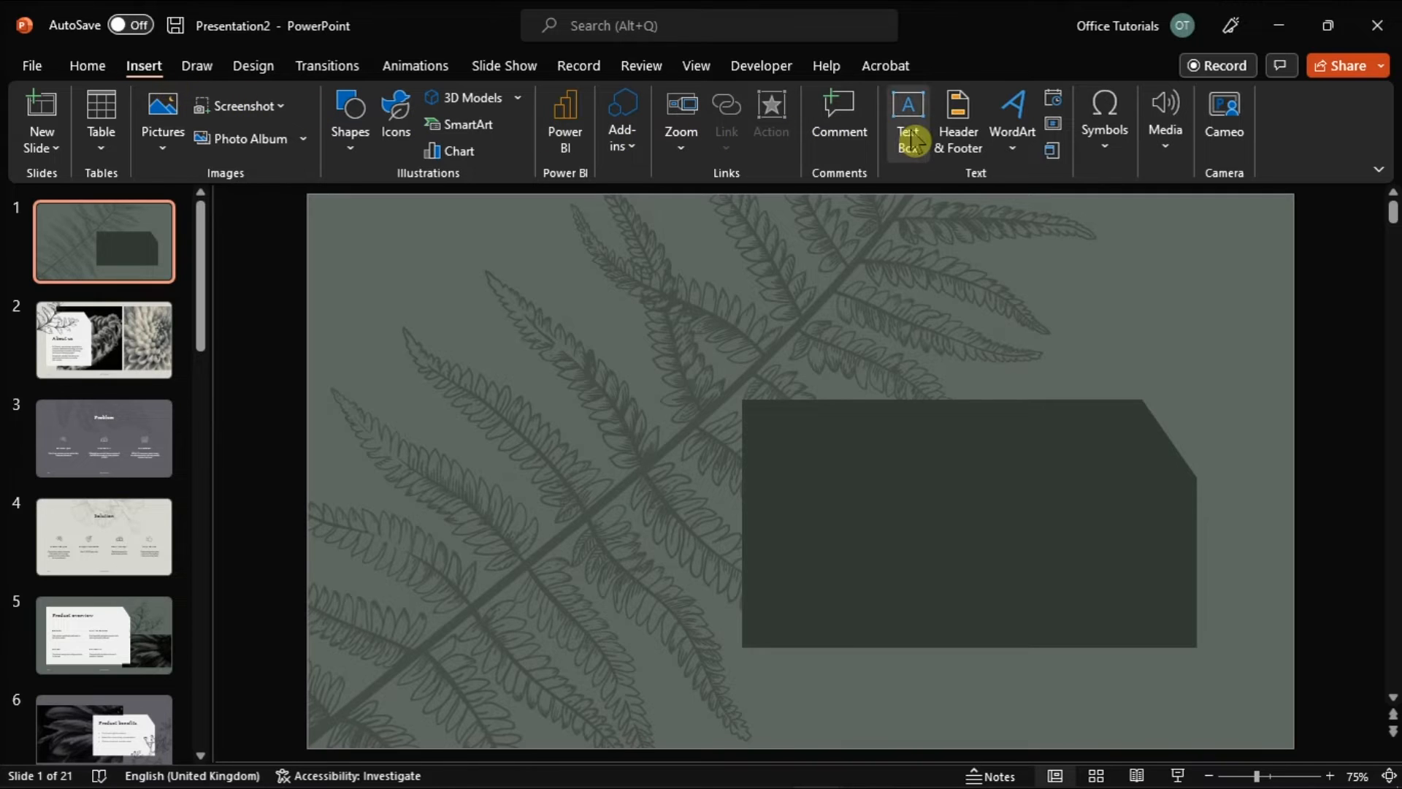
left_click(907, 117)
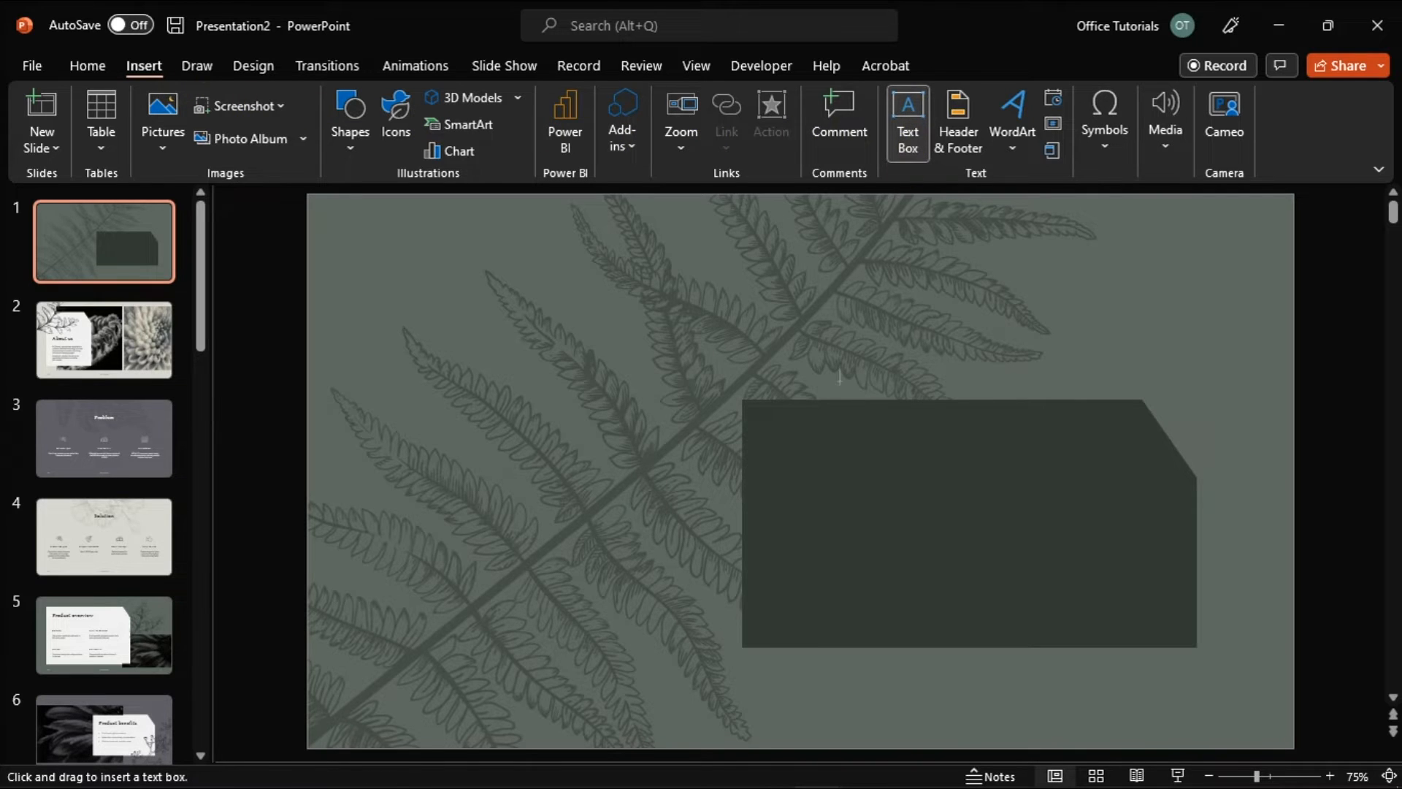
left_click_drag(764, 434, 936, 553)
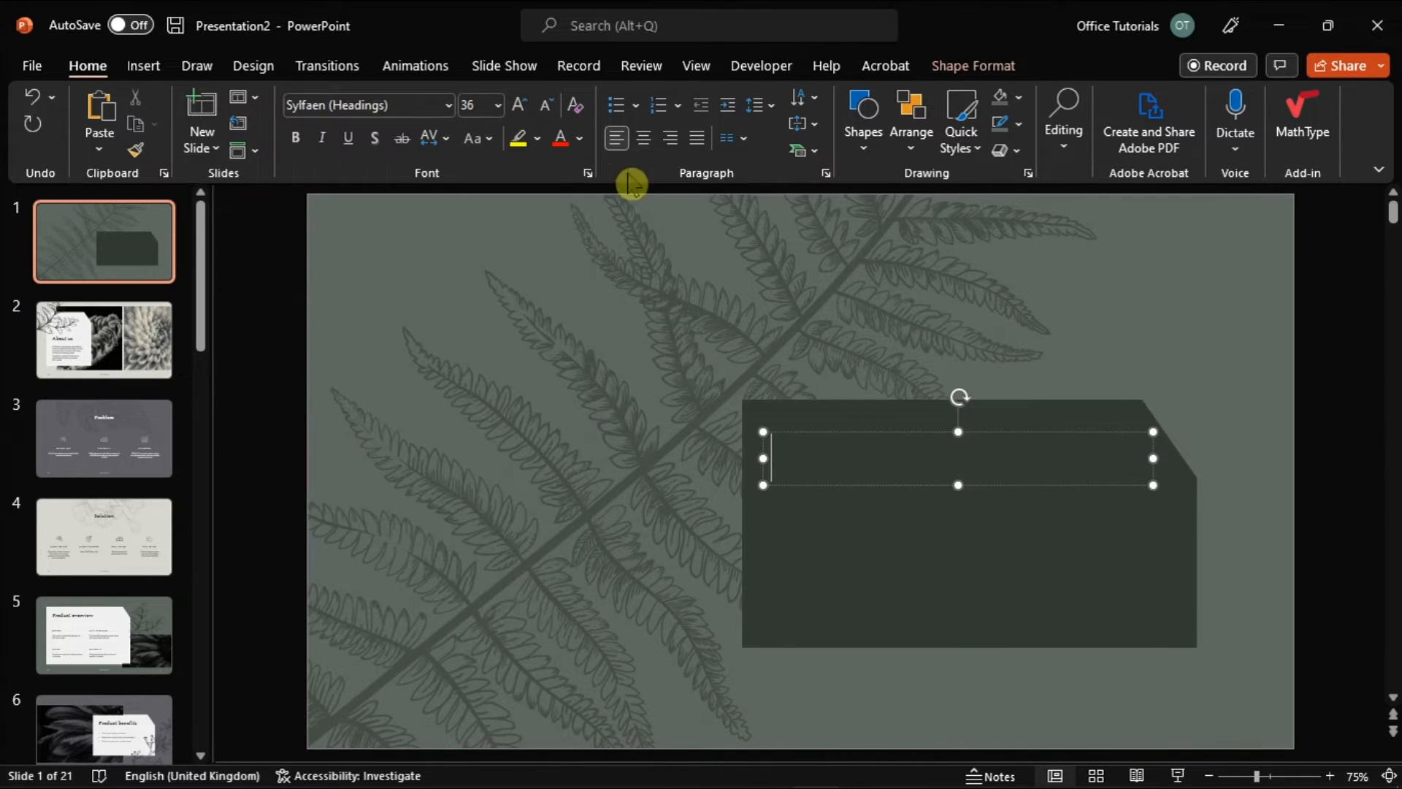
type("Office Tutorials")
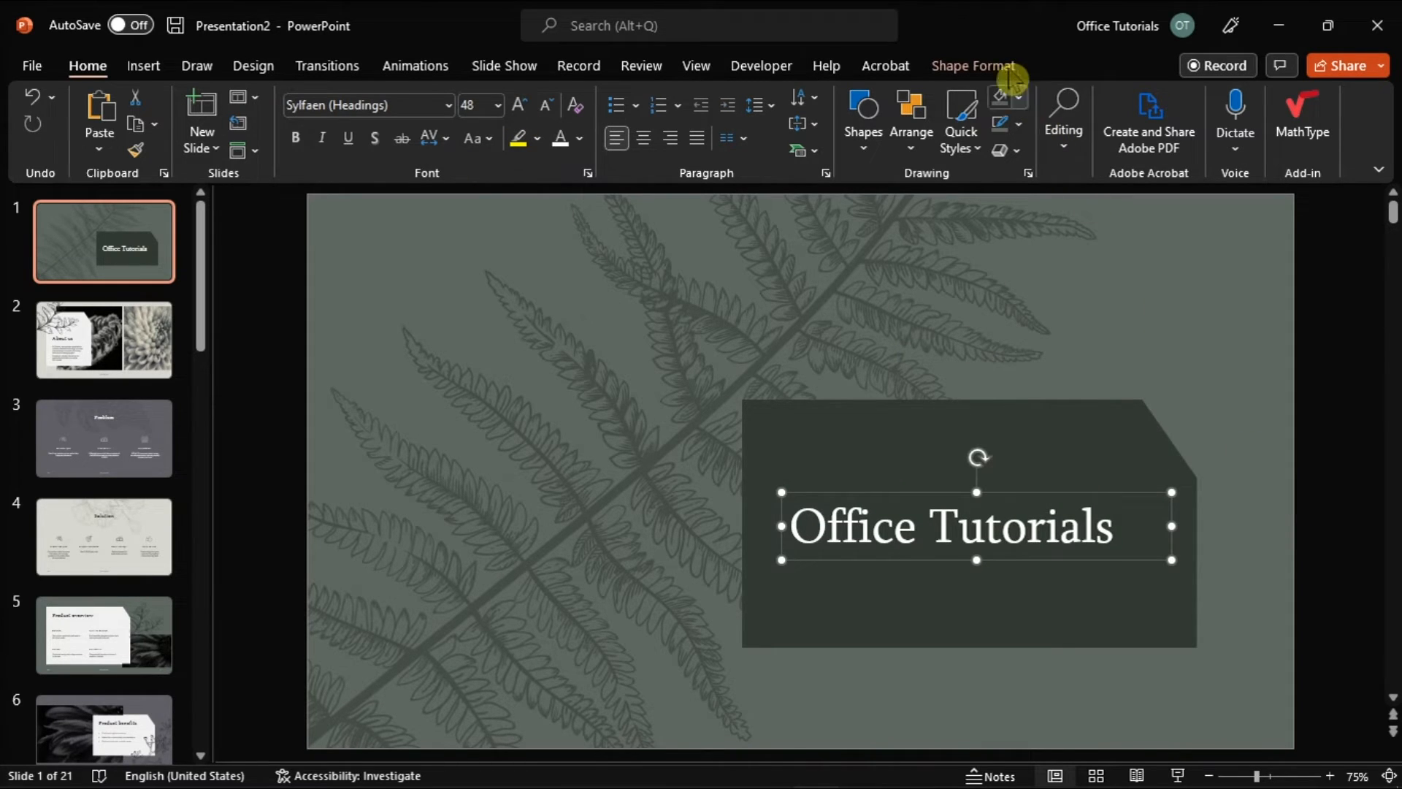
left_click(973, 66)
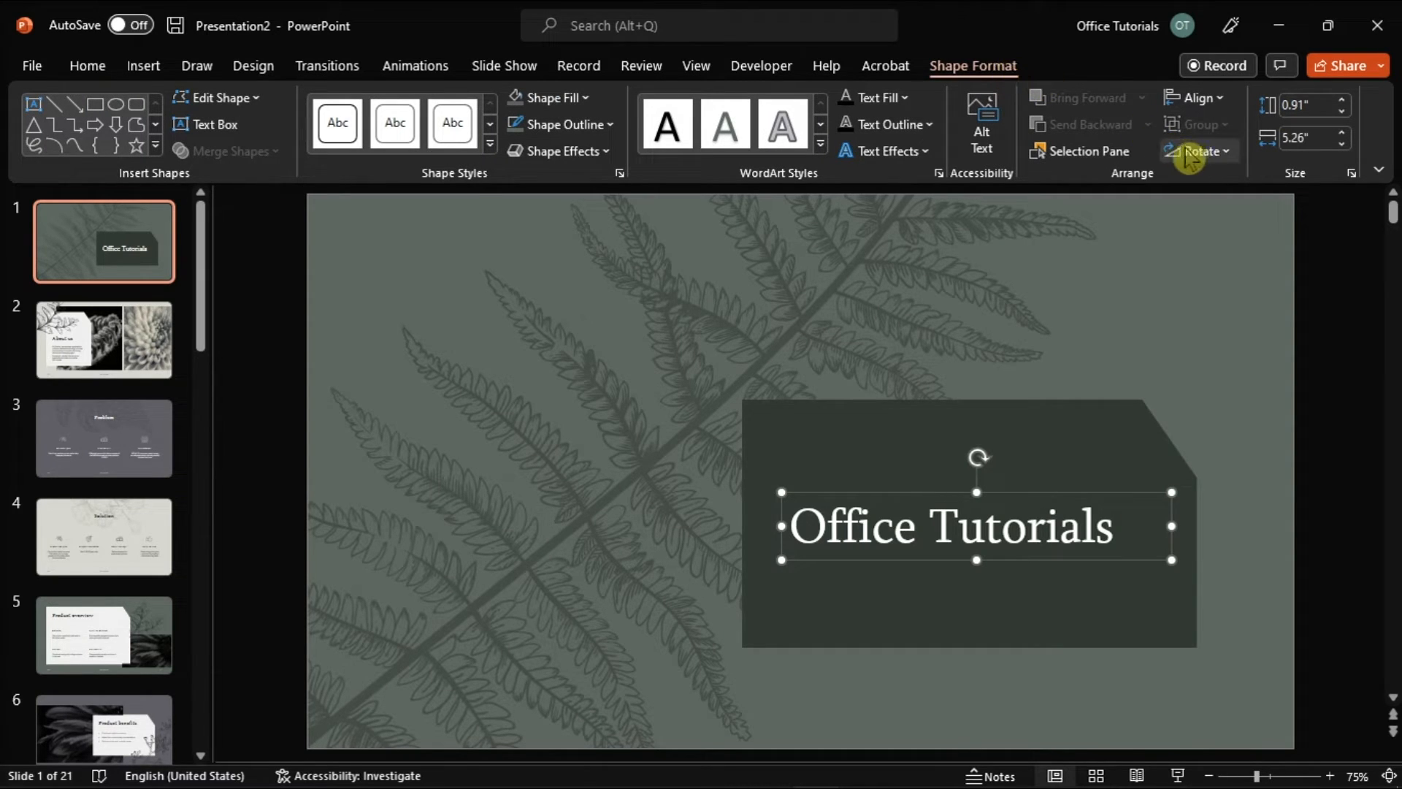
Step: Expand the Rotate dropdown in the Arrange group for the text box
left_click(1198, 151)
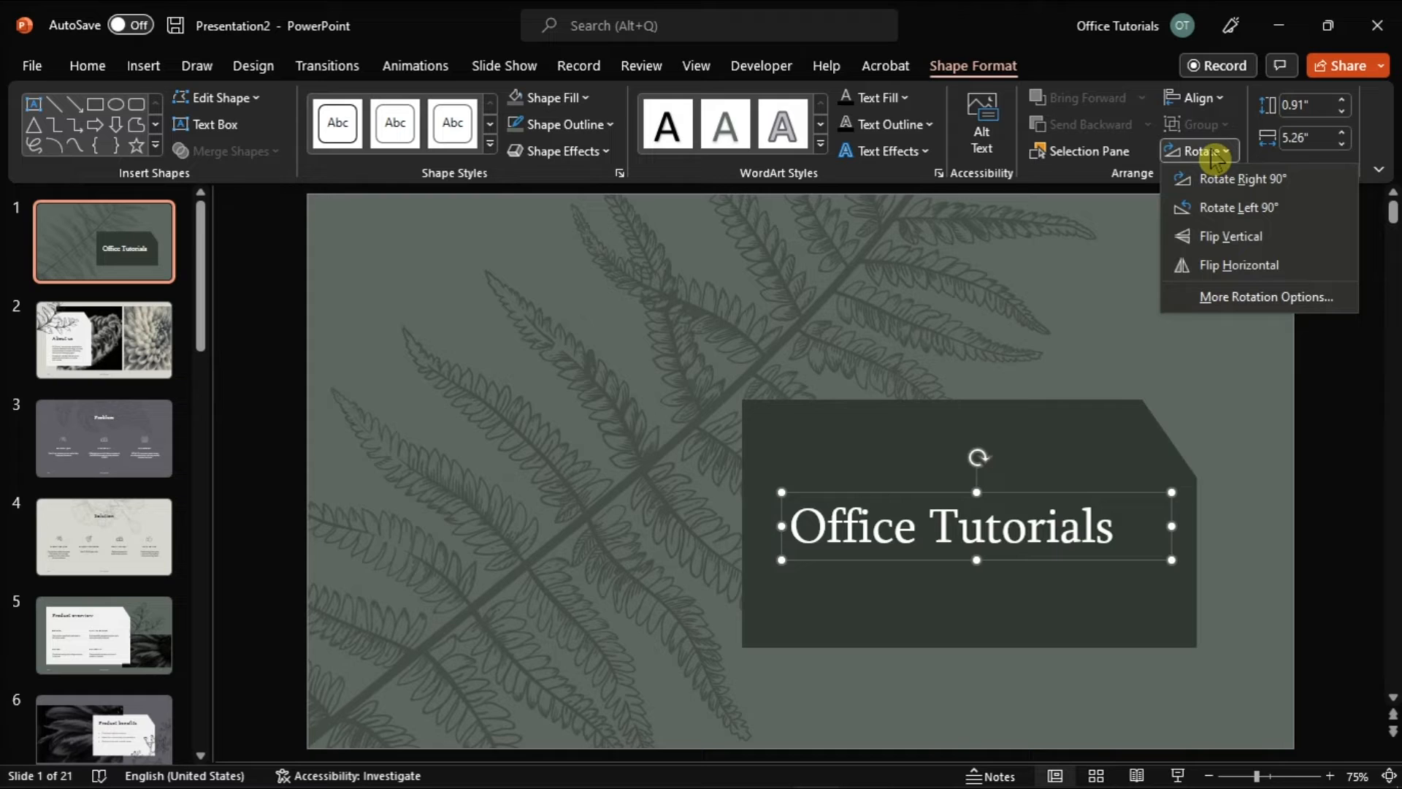
left_click(1239, 264)
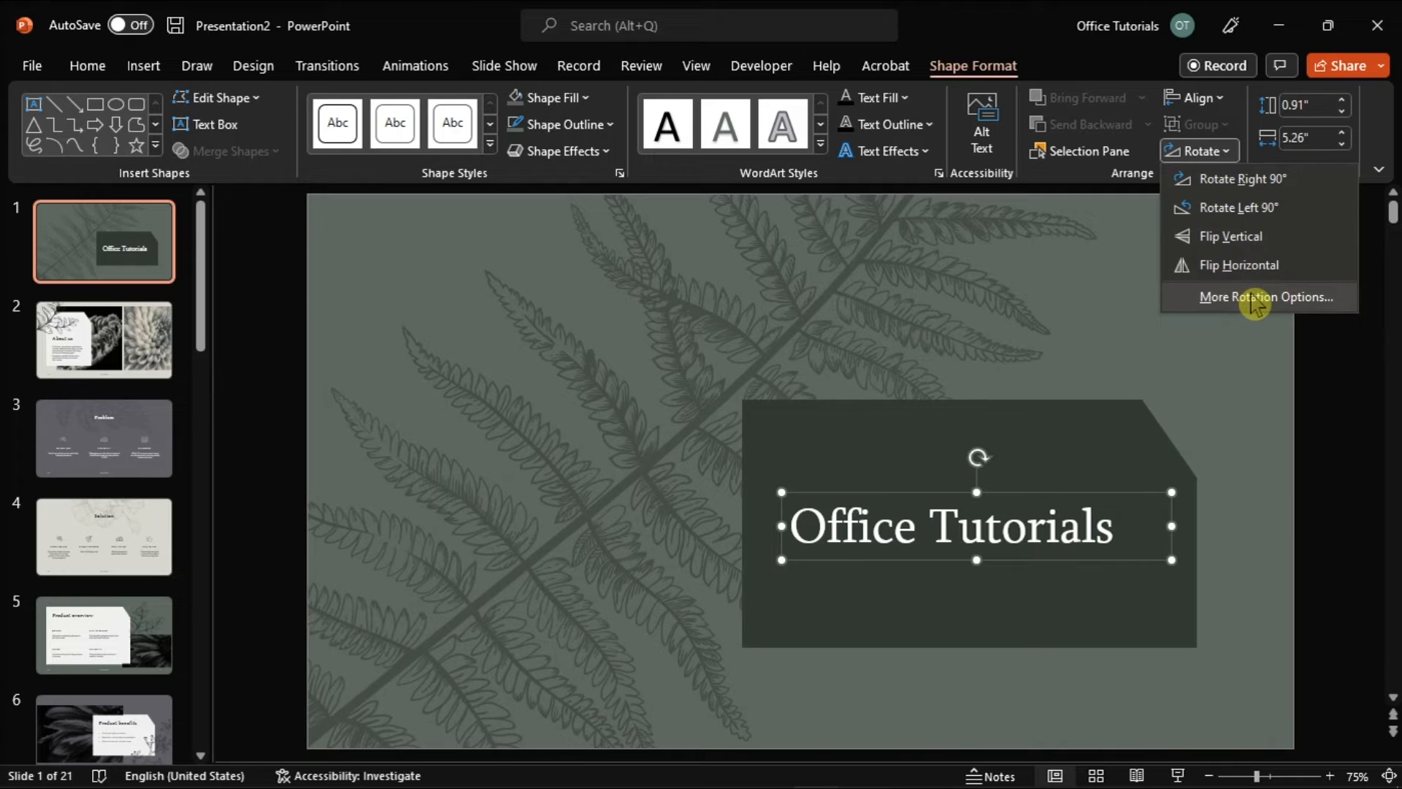
Step: Choose More Rotation Options to show the Format Shape pane at Size & Properties
left_click(1264, 296)
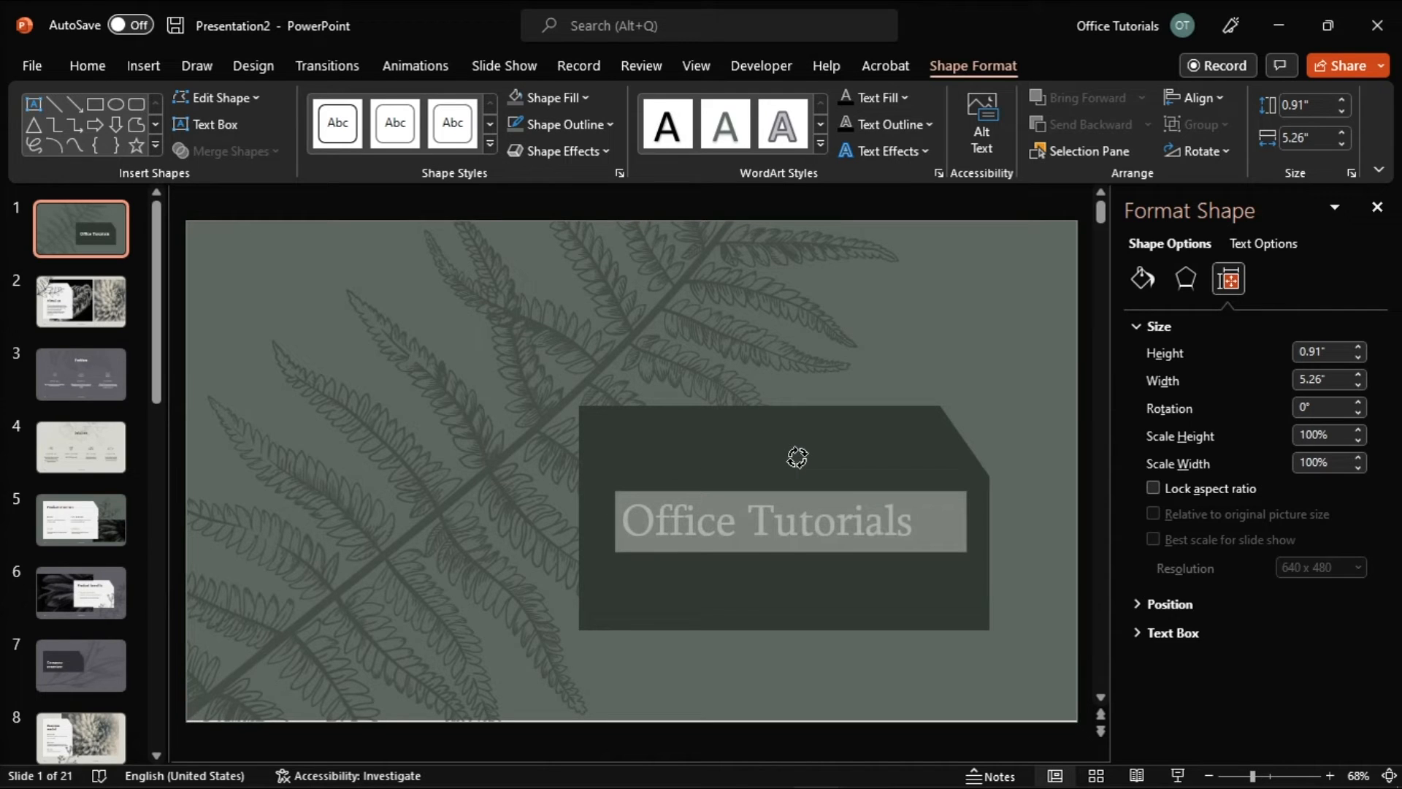
mouse_move(782, 454)
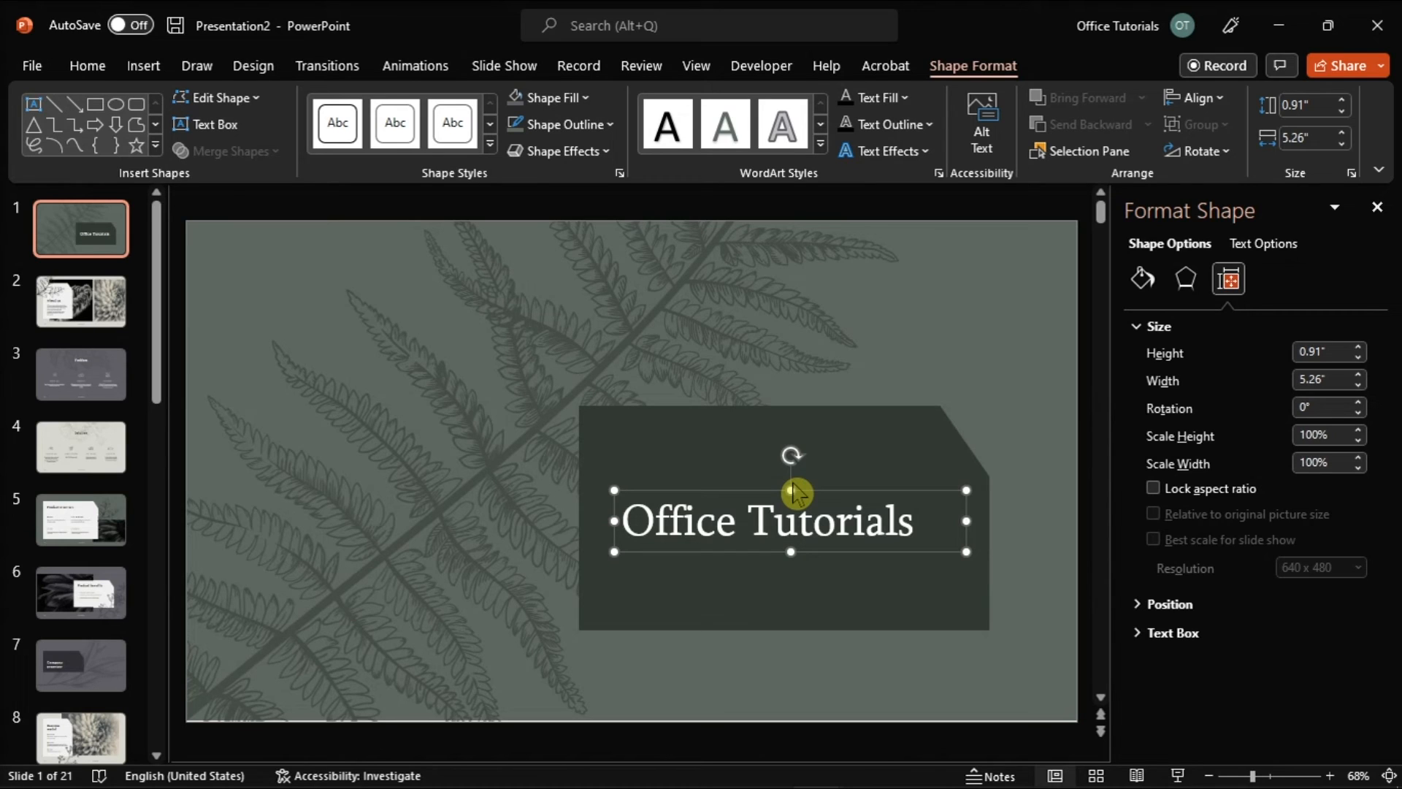
mouse_move(1042, 501)
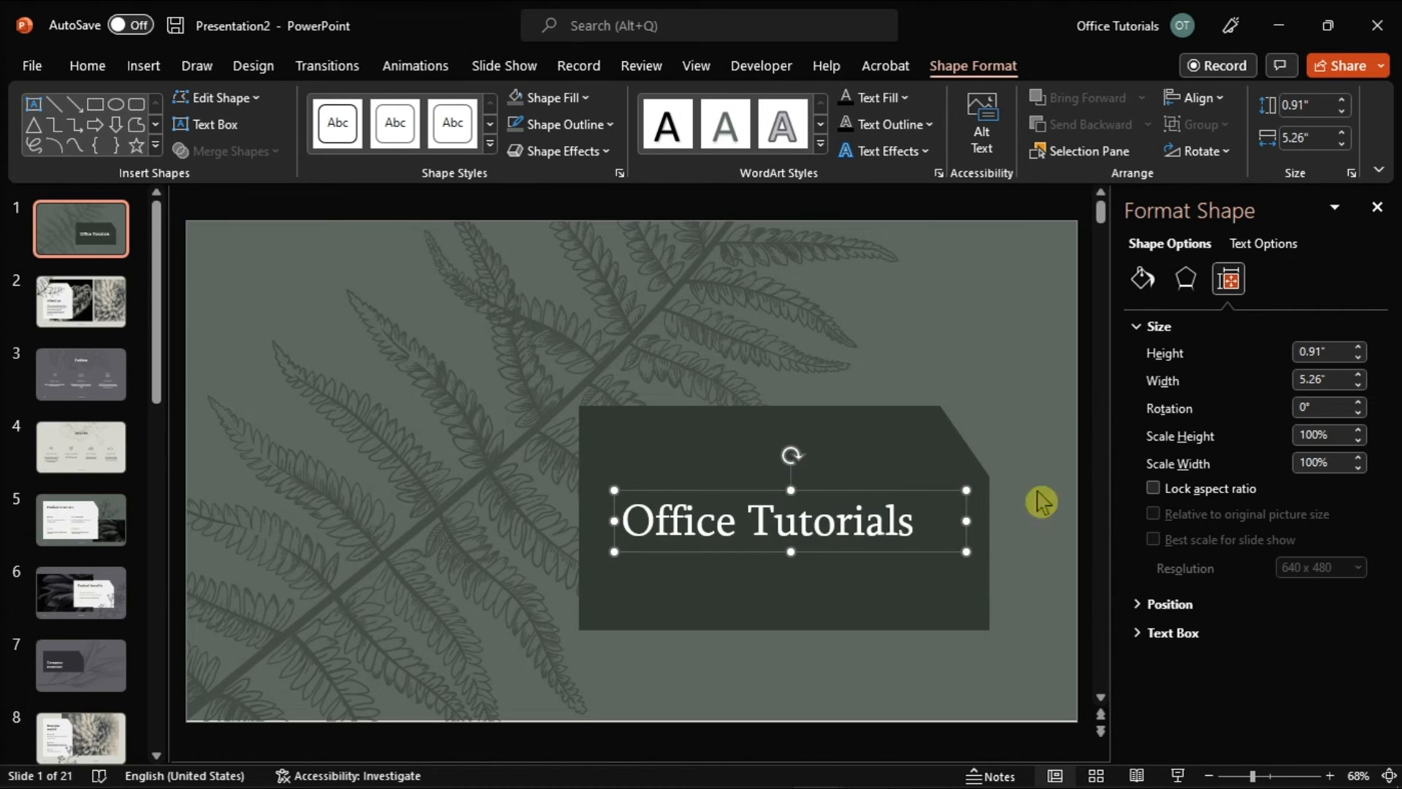